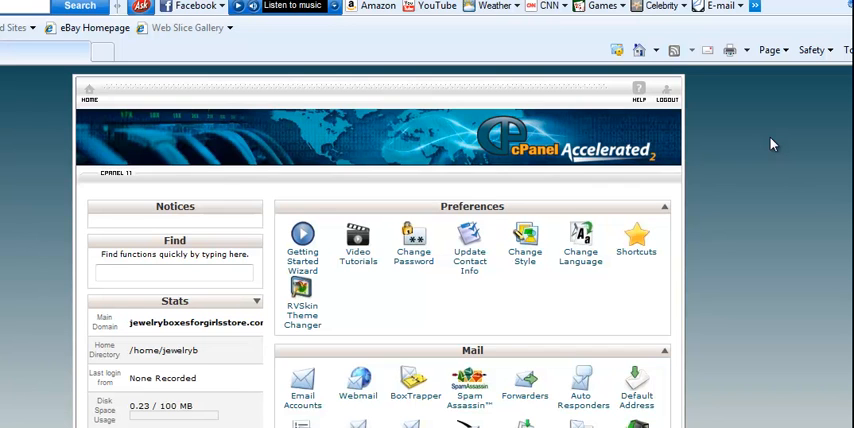
mouse_move(810, 212)
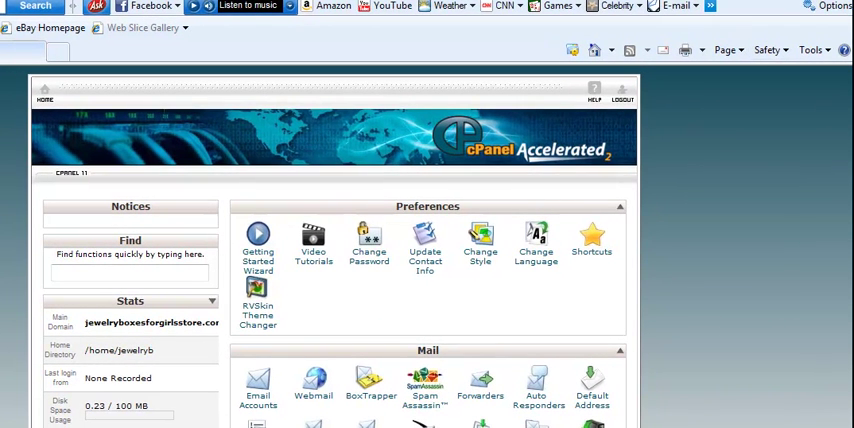
Launch File Manager with Web Root (public_html) and the store domain as the starting location.
scroll(down, 3)
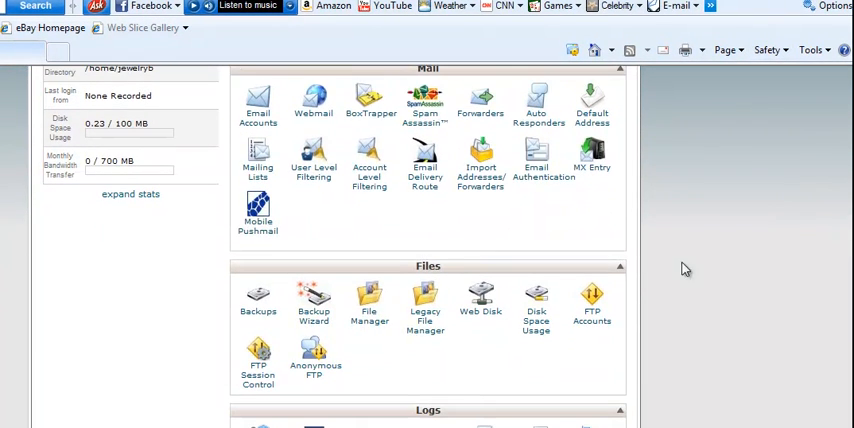
click(368, 296)
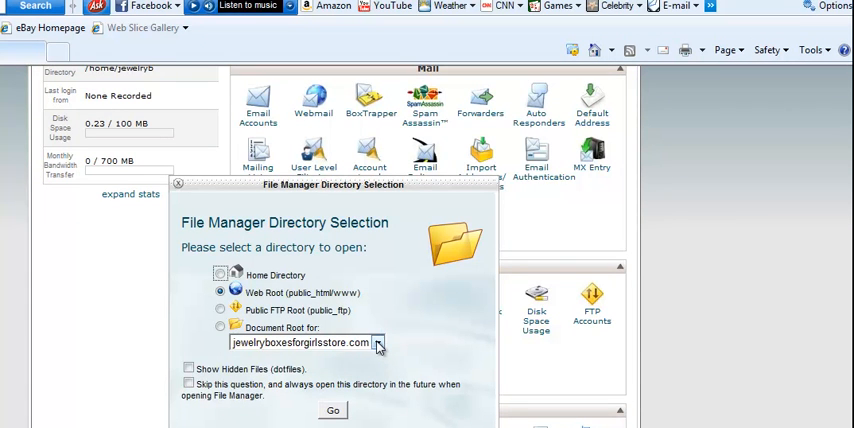
click(376, 344)
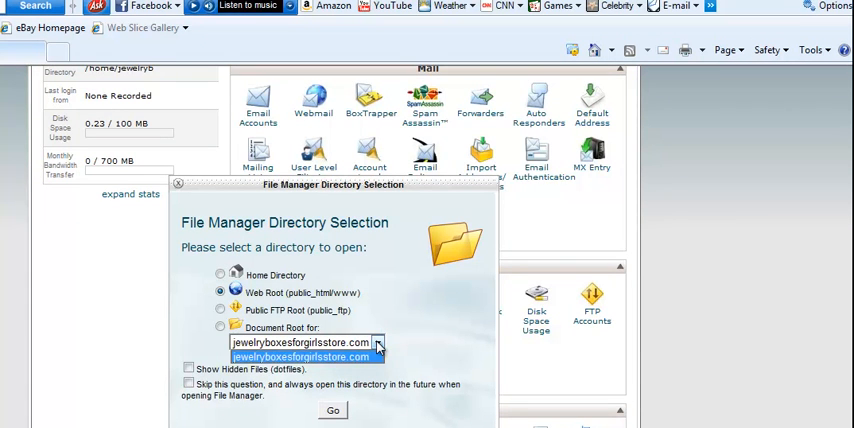
click(300, 356)
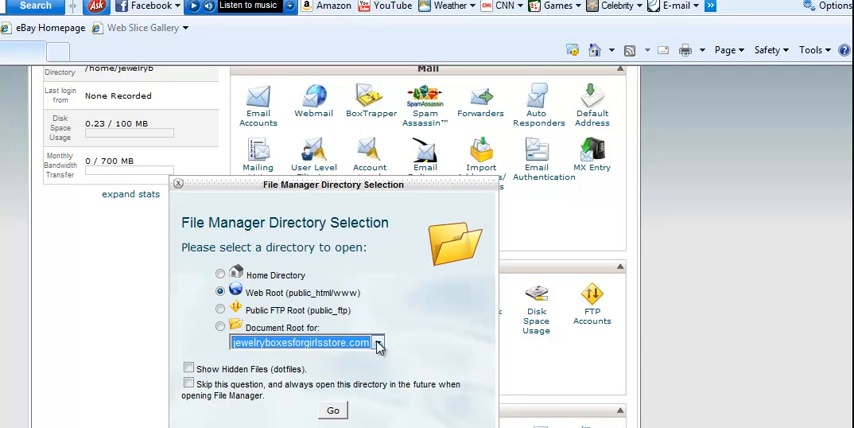
click(378, 344)
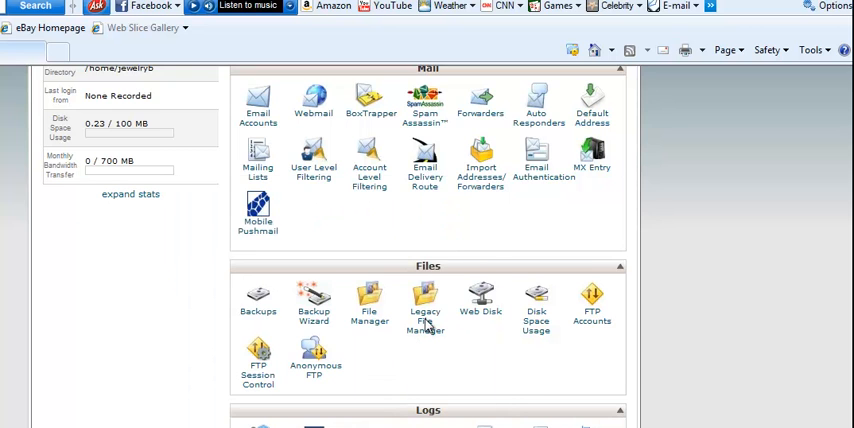
Bring up the File Manager window and enter the public_html folder.
click(368, 300)
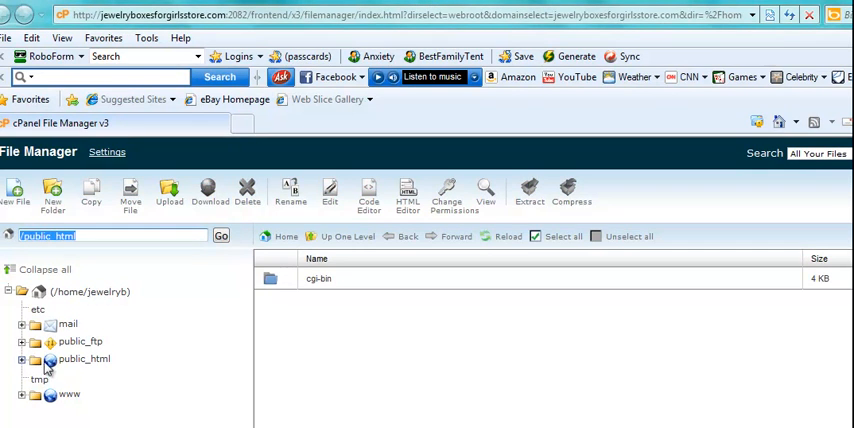
click(84, 360)
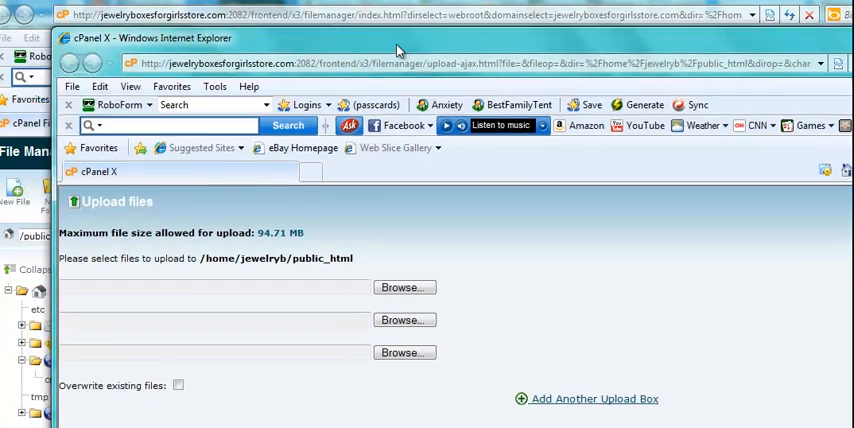
Browse to AntiAgingTips > WebsiteFiles and upload the blog_backup archive.
click(404, 288)
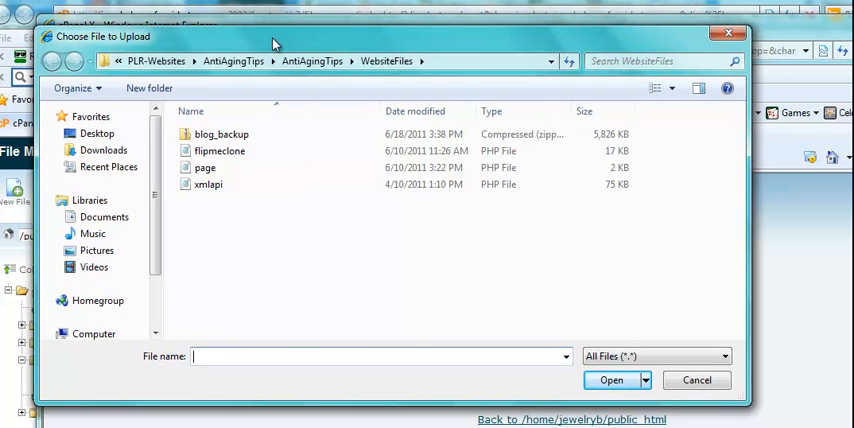
click(312, 60)
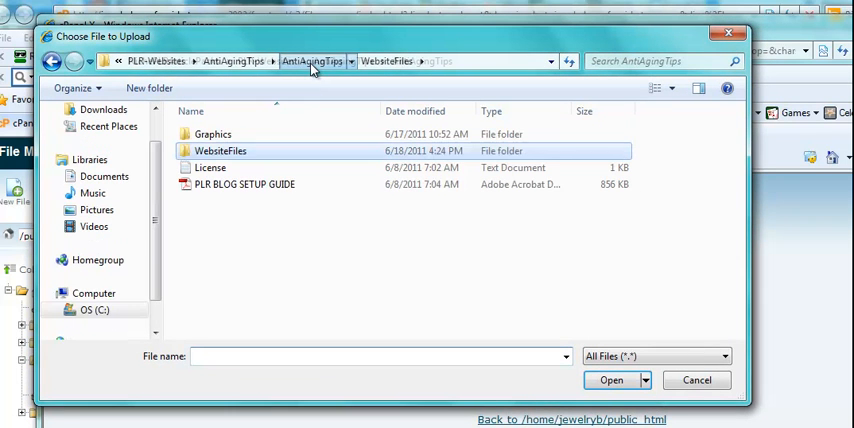
click(312, 60)
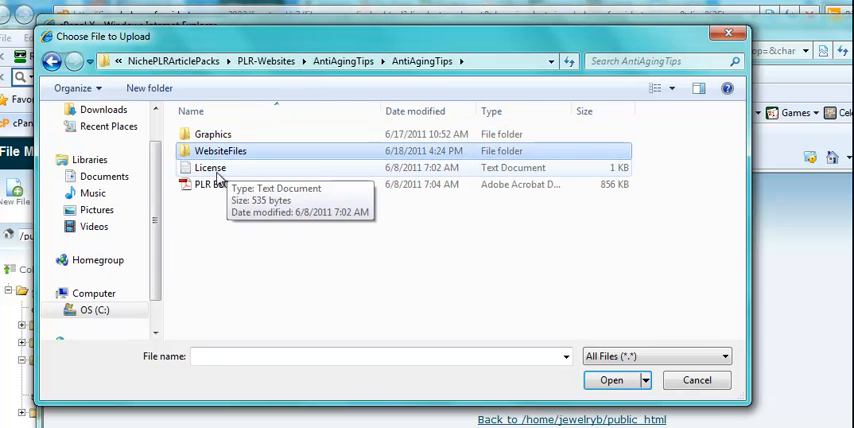
click(244, 184)
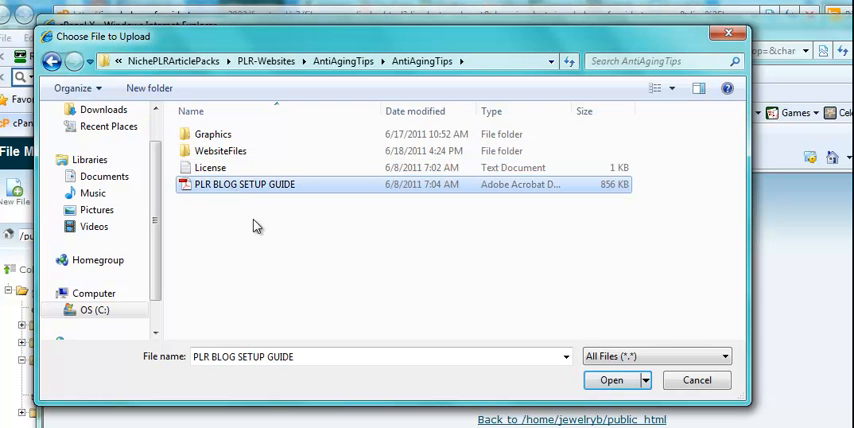
click(220, 152)
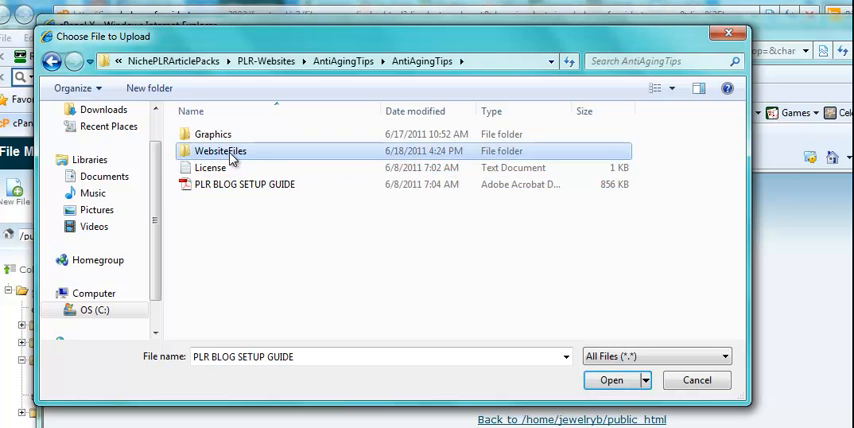
double_click(220, 150)
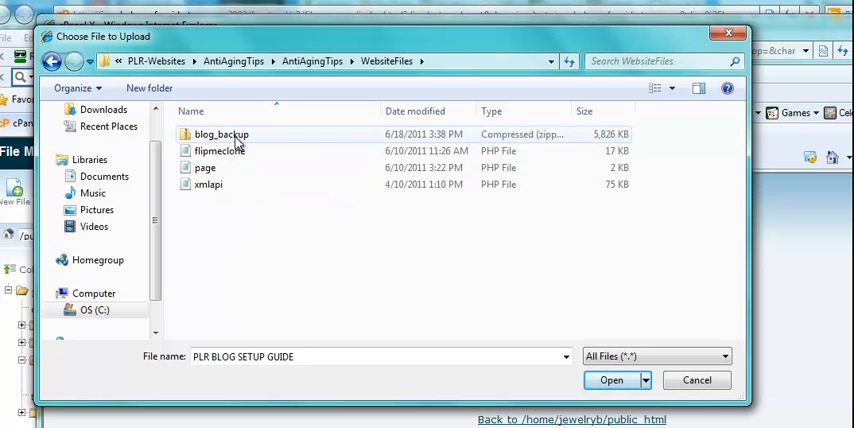
click(220, 134)
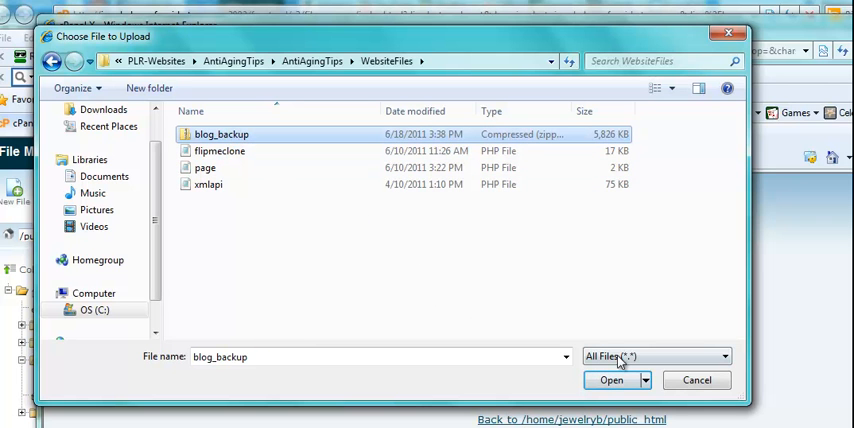
click(612, 380)
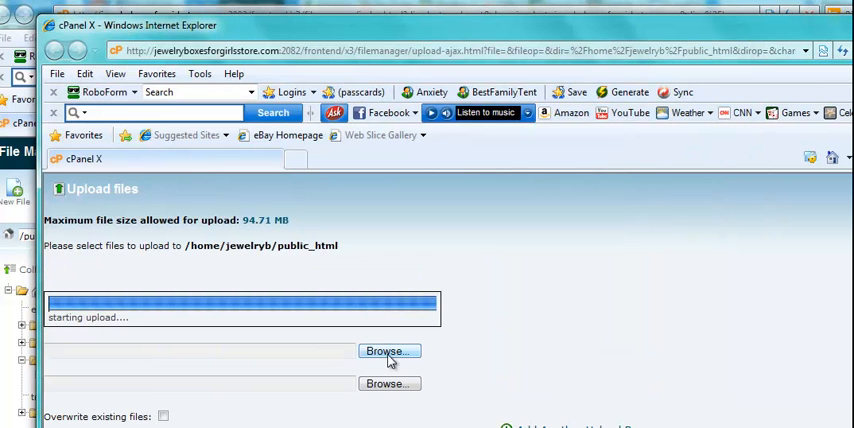
Upload the flipmeclone, page and xmlapi PHP files from the same folder.
click(388, 352)
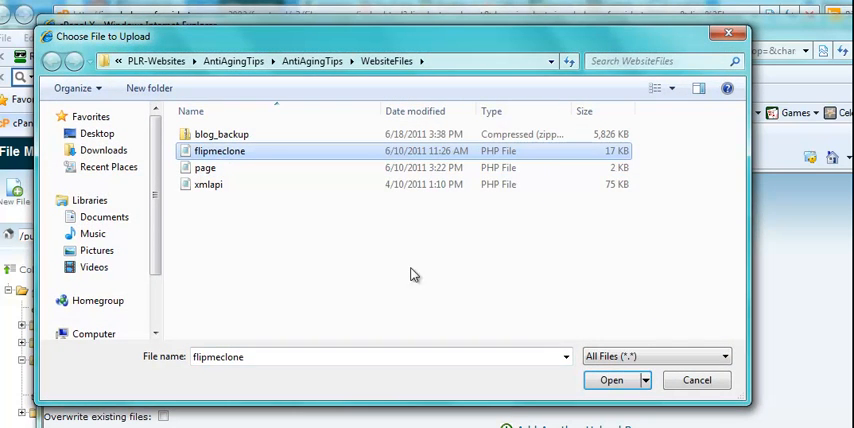
click(612, 380)
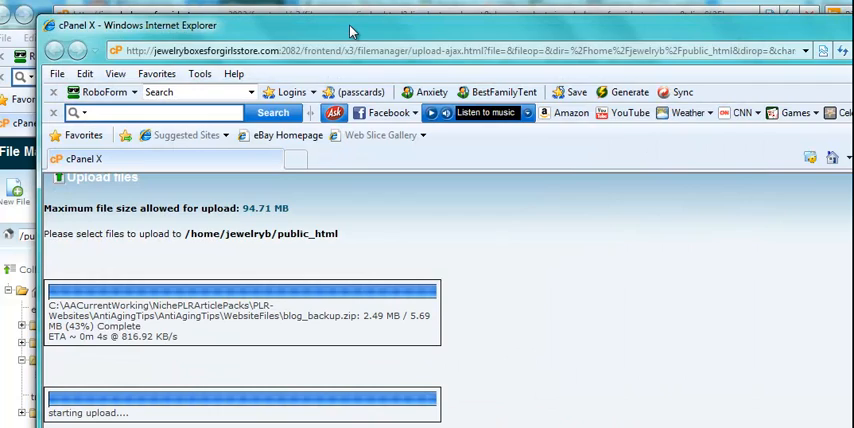
click(386, 348)
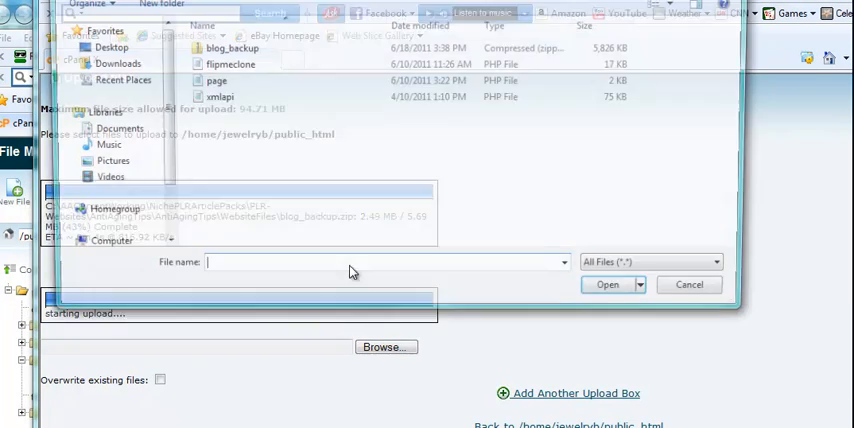
click(210, 80)
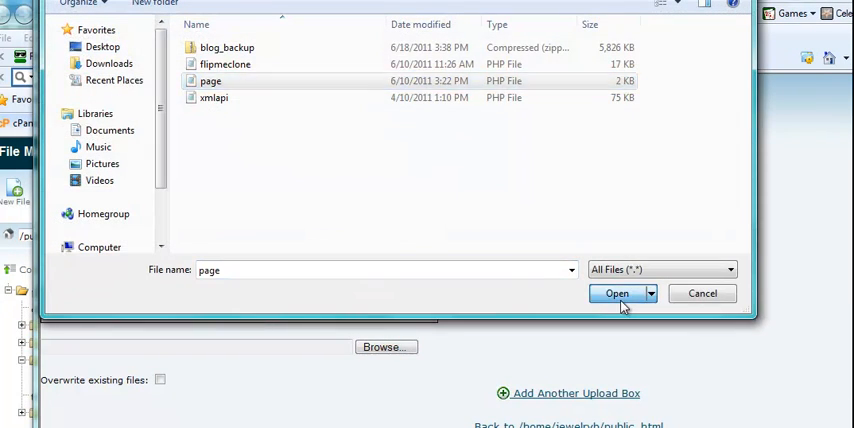
click(616, 292)
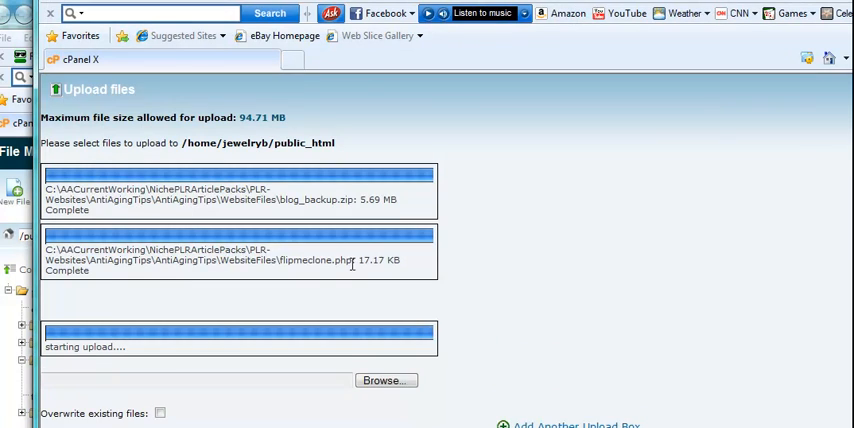
click(384, 380)
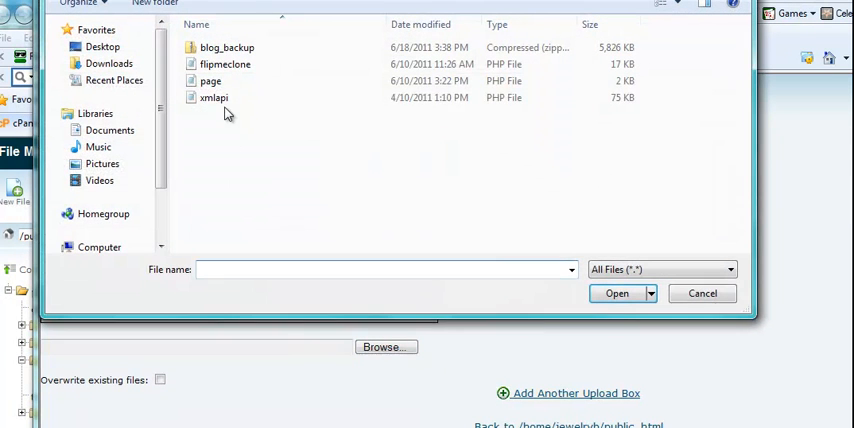
click(616, 292)
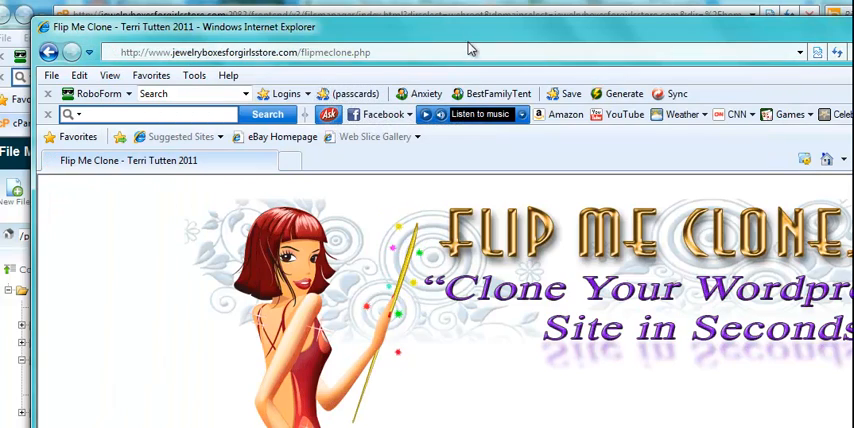
Scroll the flipmeclone.php page down to the two Install Backup options.
scroll(down, 3)
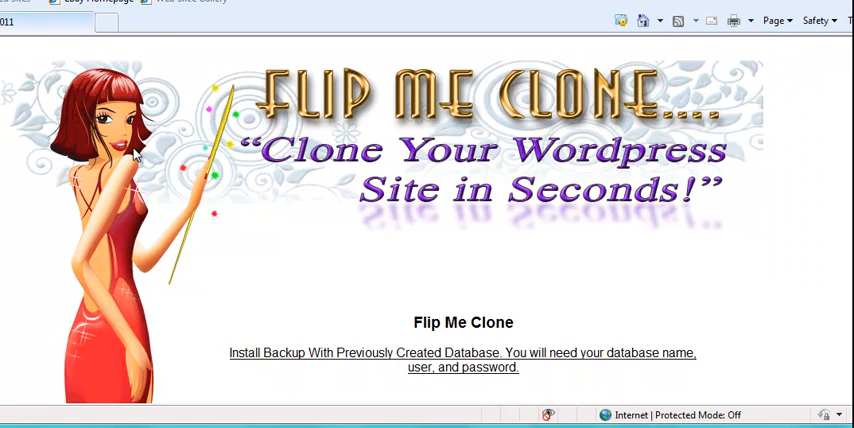
scroll(down, 3)
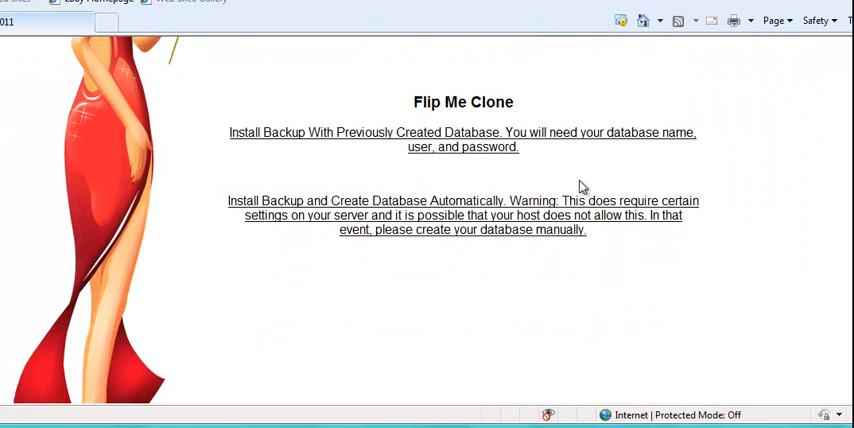
mouse_move(402, 216)
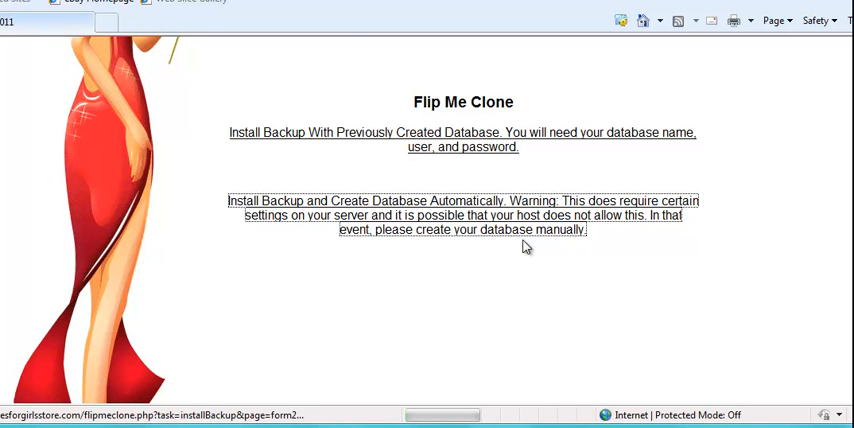
Choose automatic database creation and fill the domain and root install path '/'.
click(464, 216)
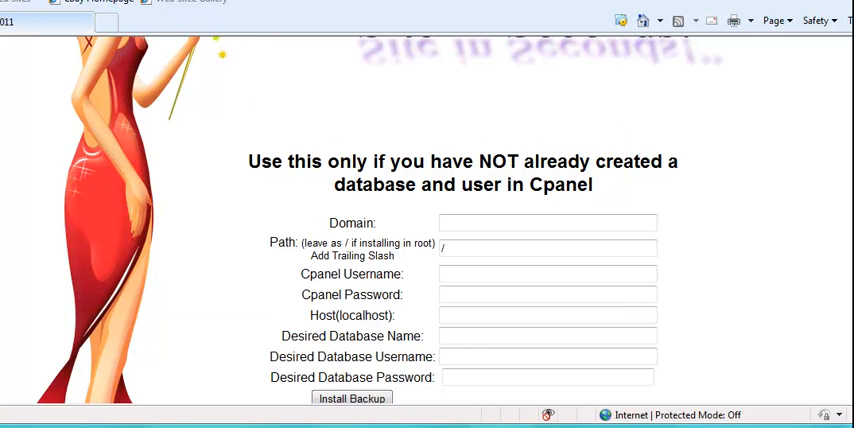
click(548, 224)
text(jewelryboxesforgirlsstore.com)
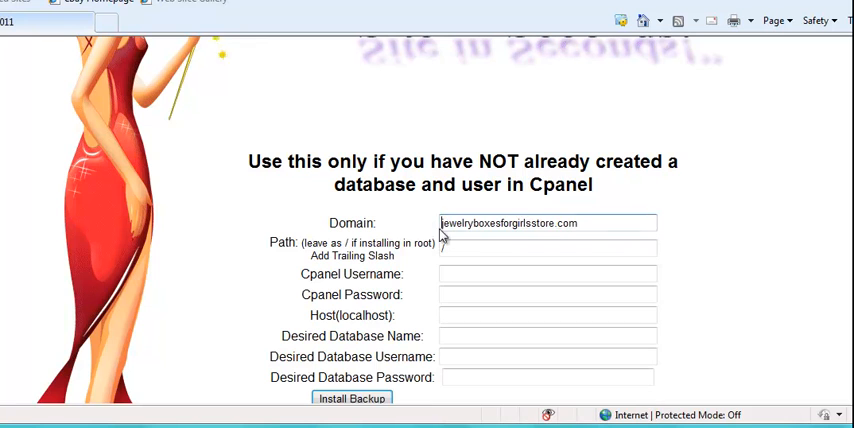
click(548, 248)
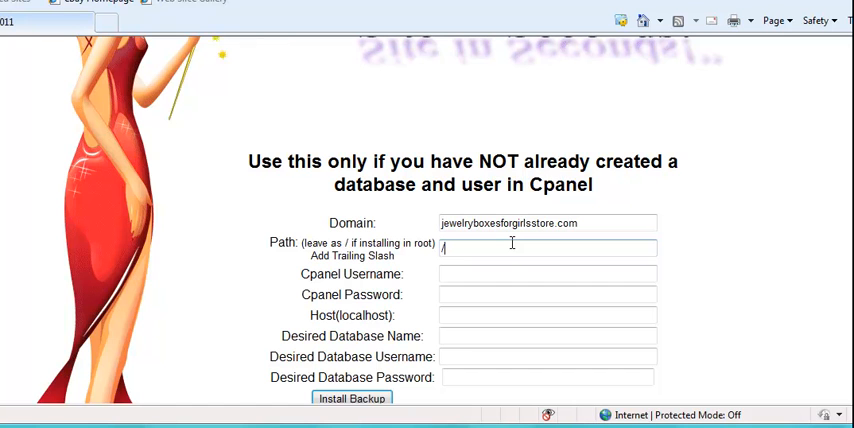
click(548, 248)
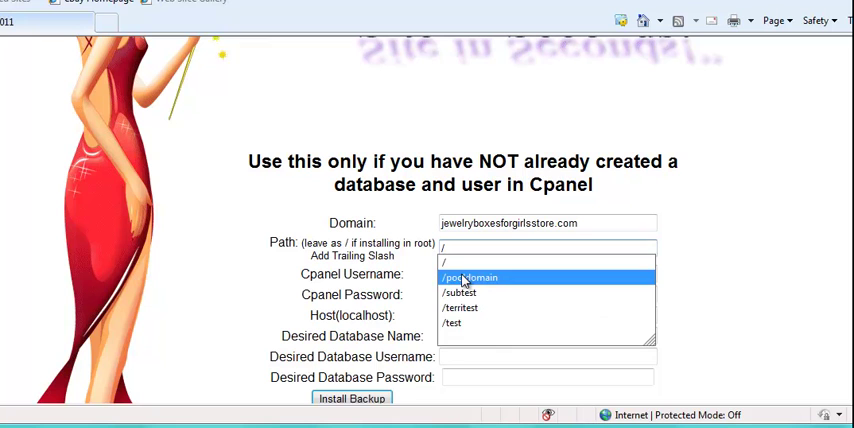
click(470, 276)
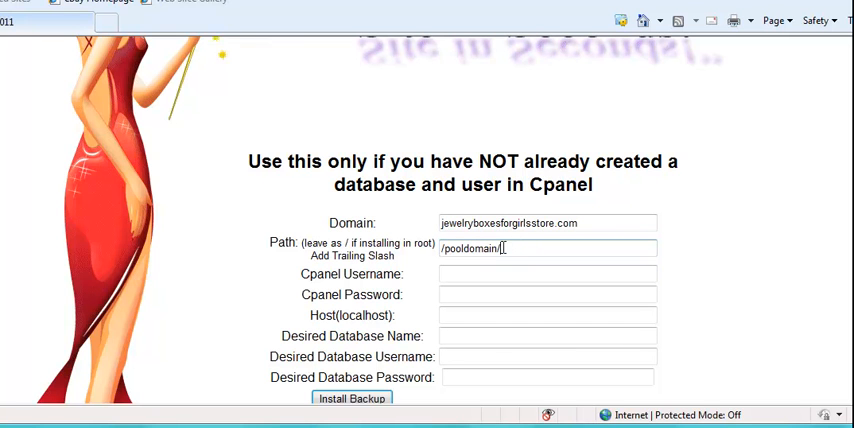
double_click(470, 248)
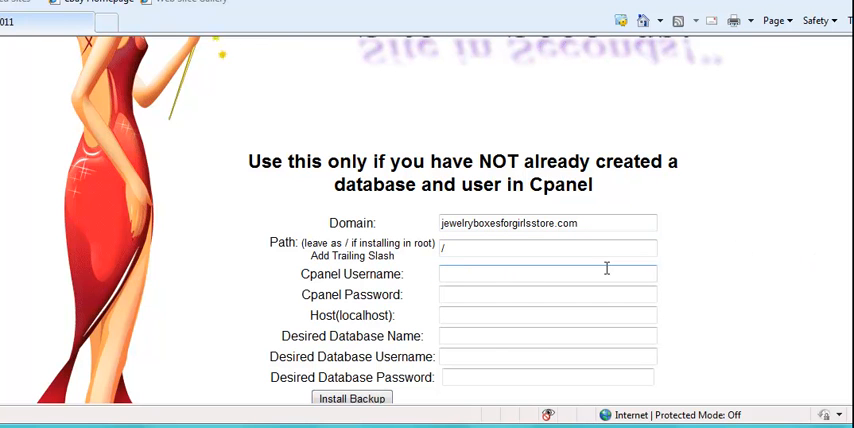
Enter the cPanel login, localhost host, and new database name 'jewel', user 'jewel' and password.
text(jewelryb)
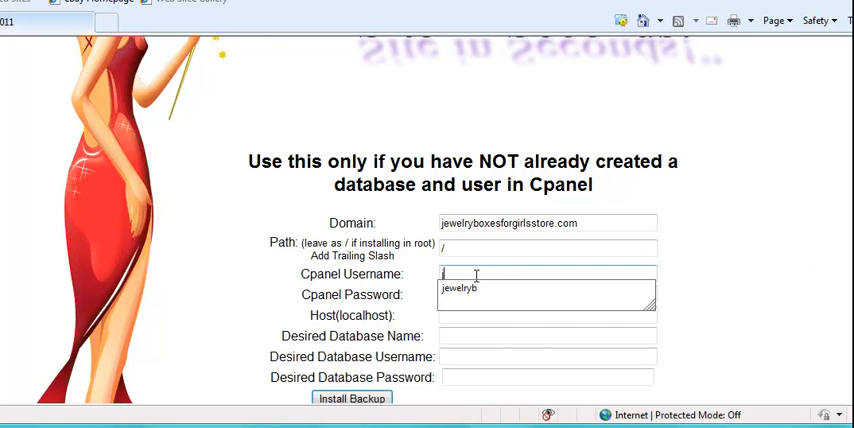
text(jewelryb)
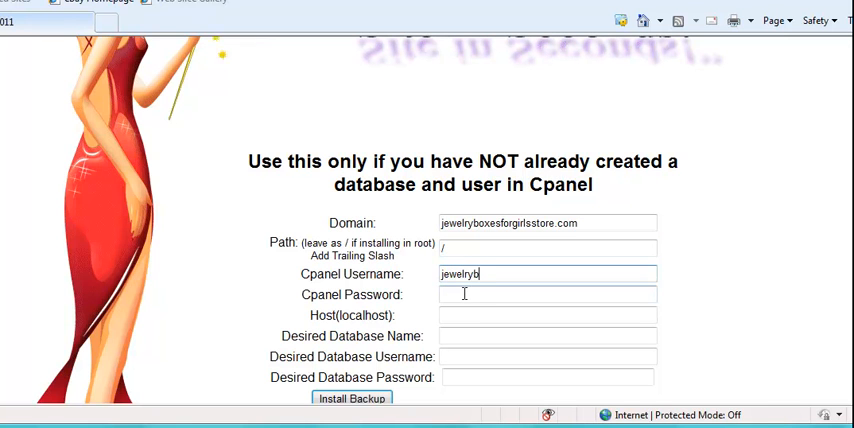
text(123)
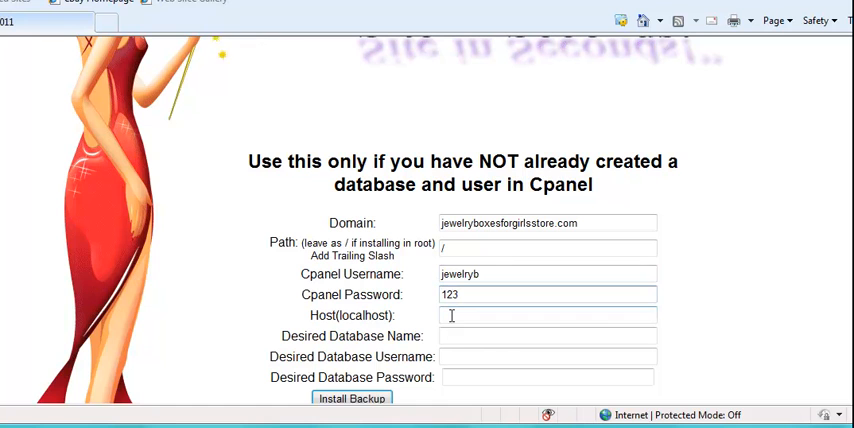
text(ocalhost)
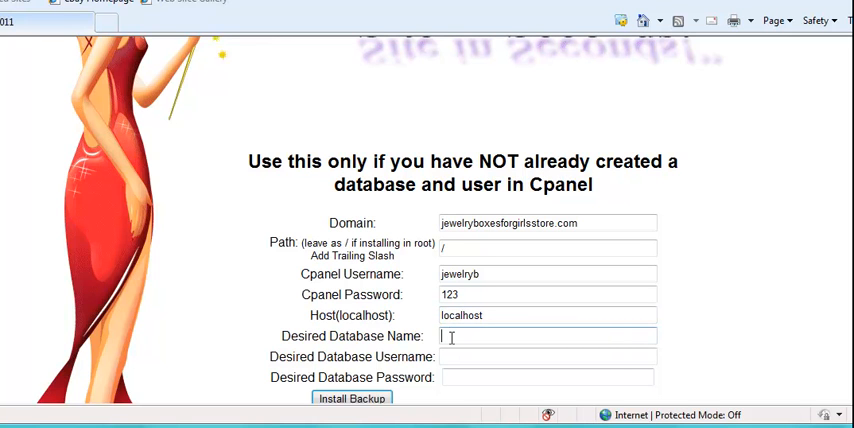
text(jewel)
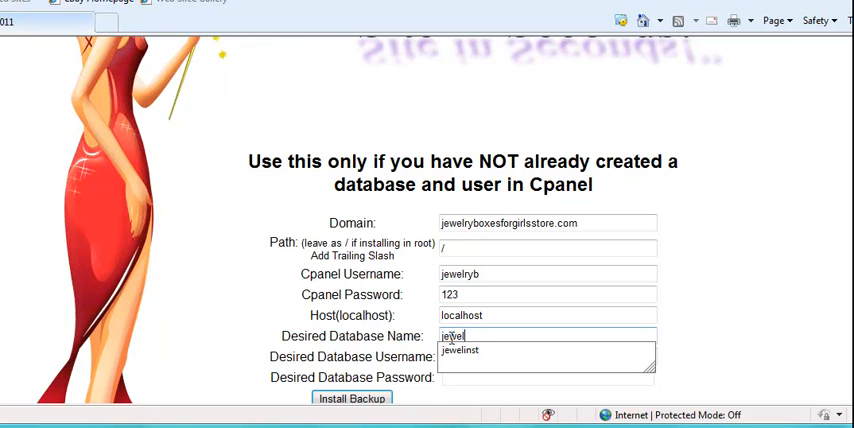
click(548, 356)
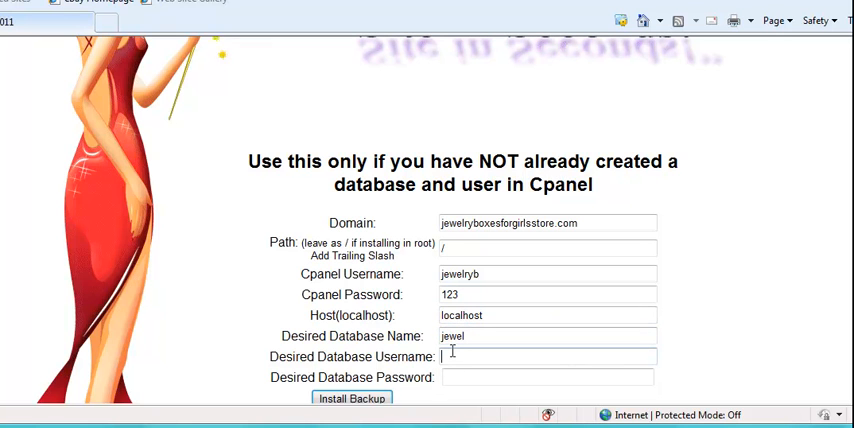
text(jewel2)
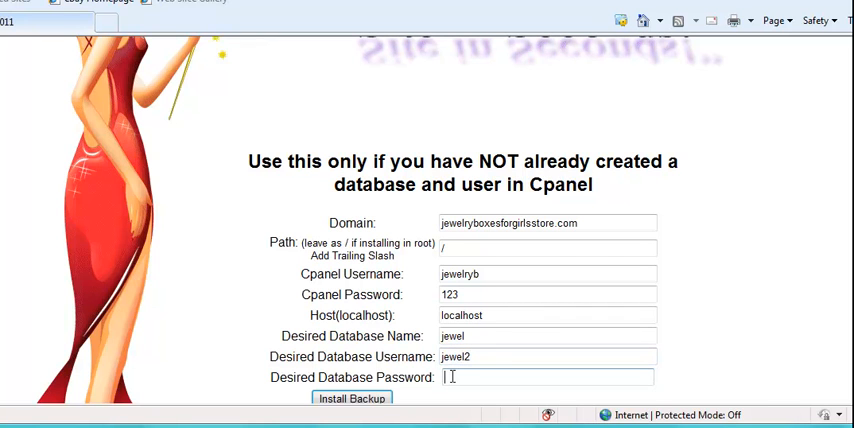
text(•)
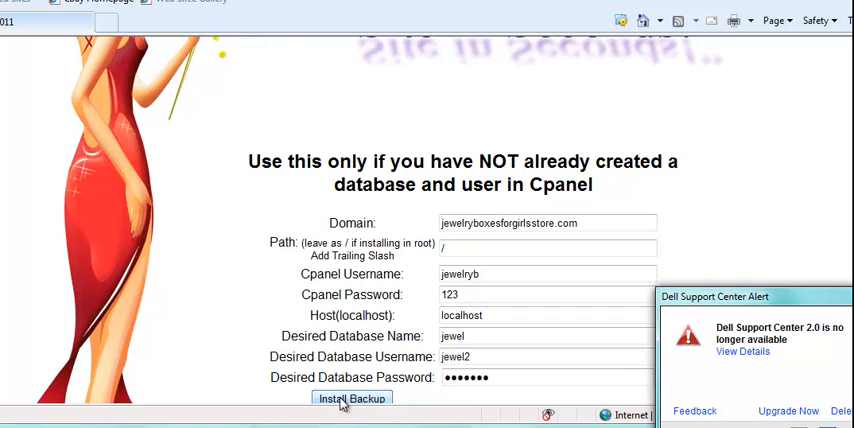
Install the backup, populate the created database, and view the cloned Anti Aging Tips blog.
click(352, 398)
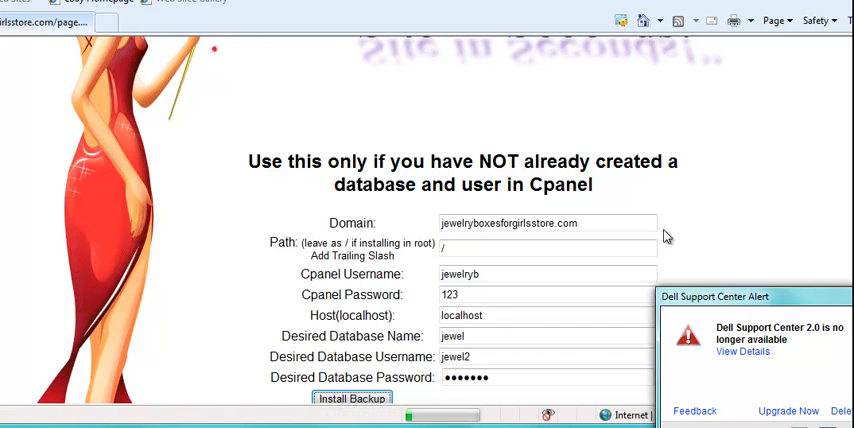
click(352, 398)
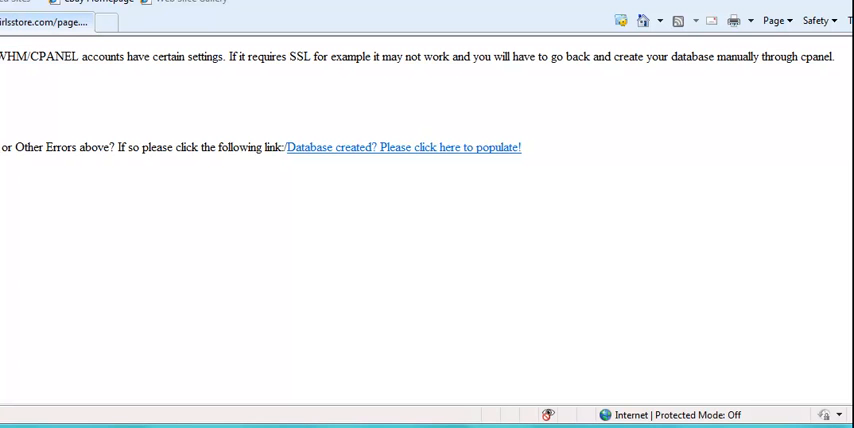
mouse_move(404, 148)
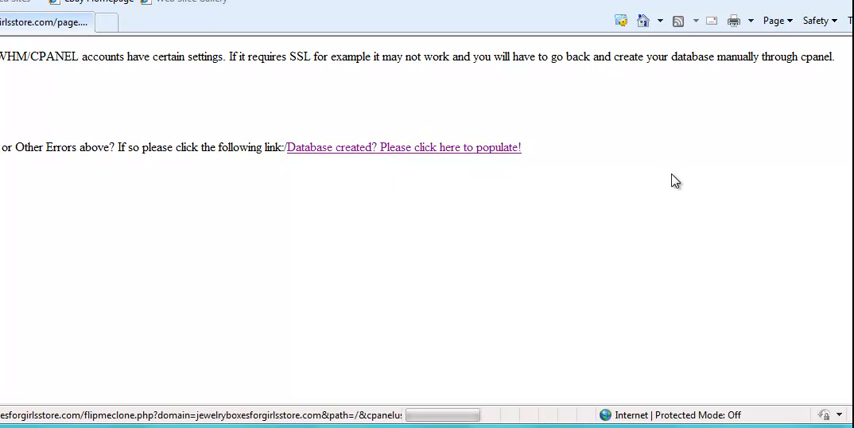
click(404, 148)
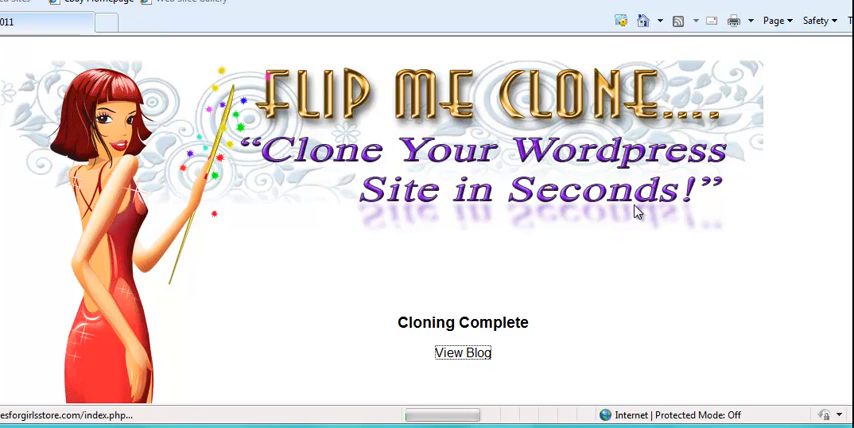
click(464, 352)
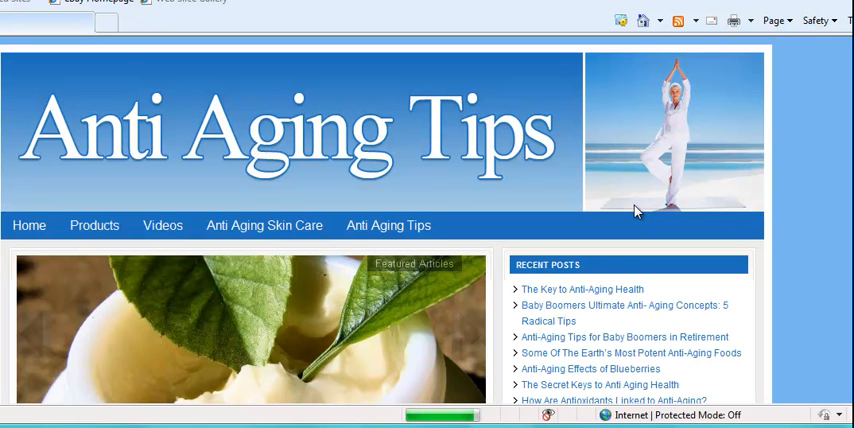